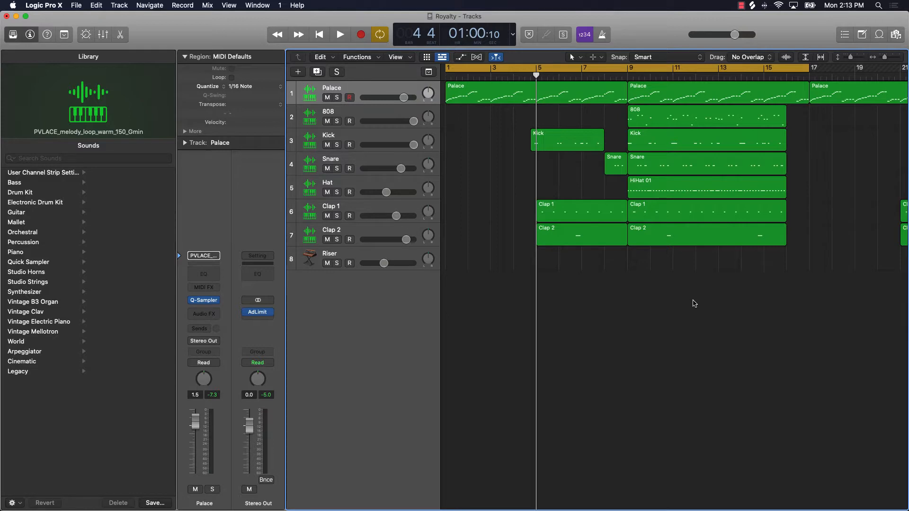
mouse_move(522, 302)
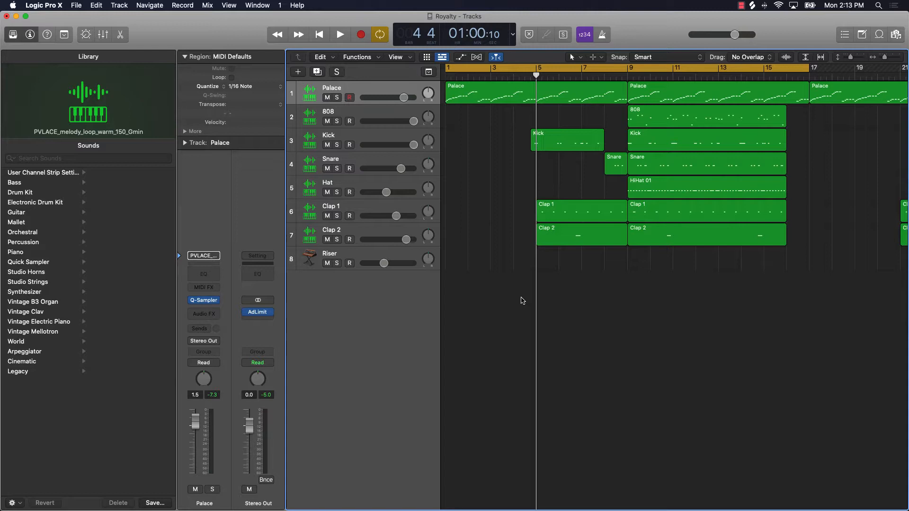
mouse_move(377, 170)
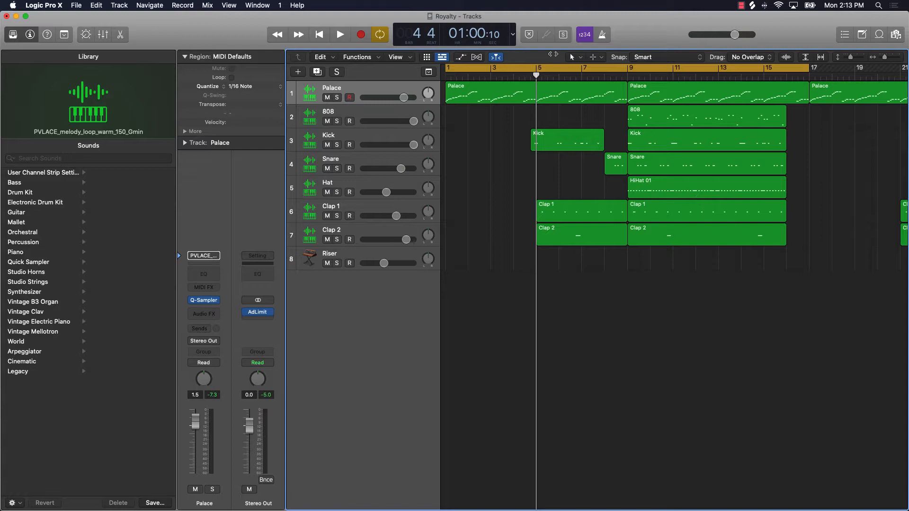
mouse_move(339, 331)
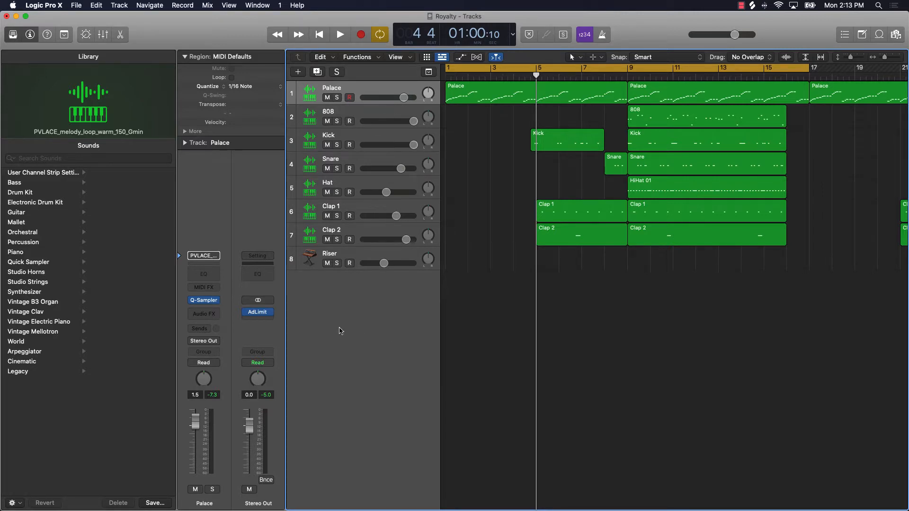
- Show the mixer with channel strips for every track, the returns, Stereo Out and Master
left_click(102, 34)
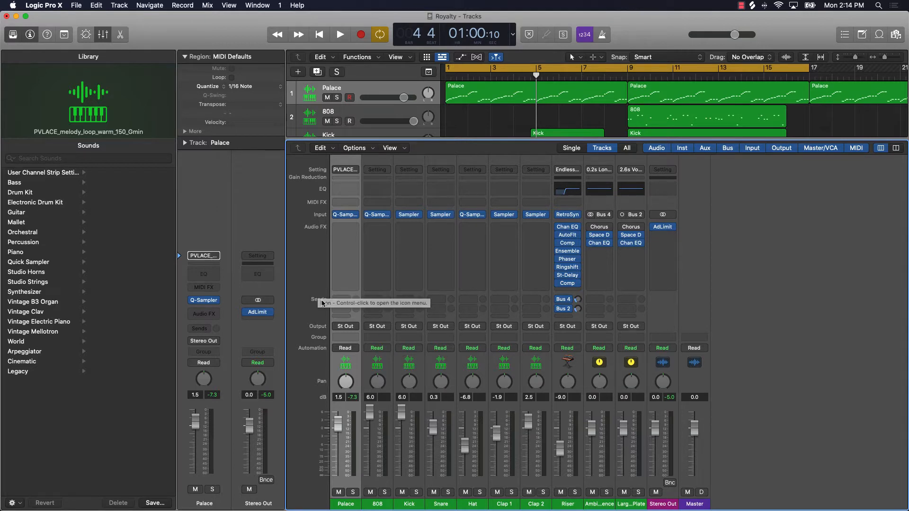
mouse_move(333, 304)
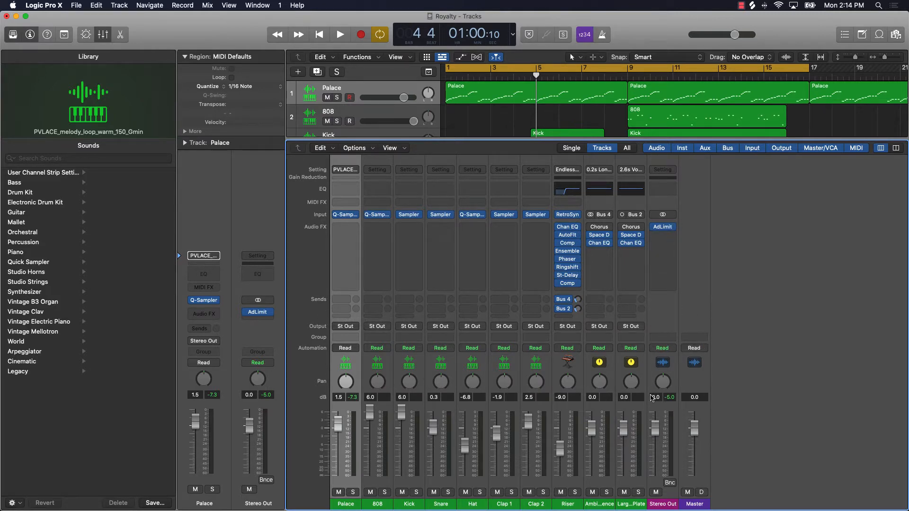
mouse_move(652, 398)
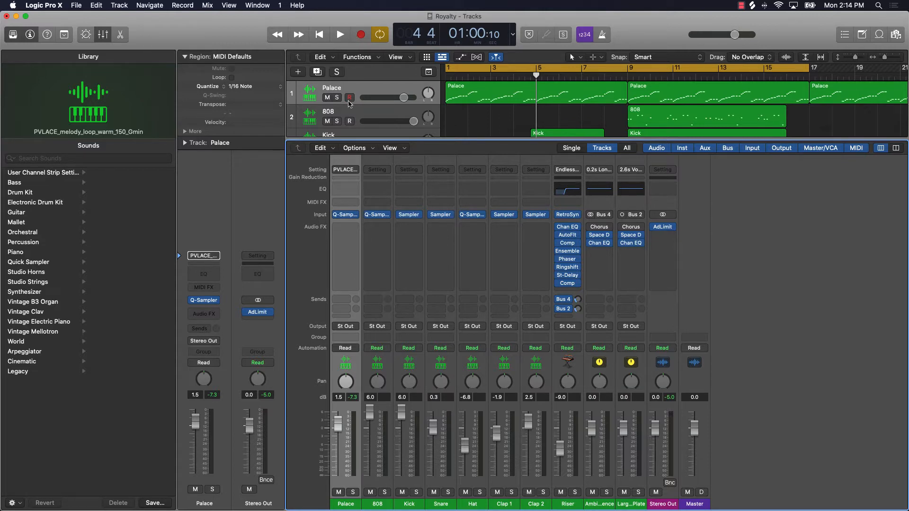
- Solo the Palace track and audition it alone with a brief playback
left_click(336, 98)
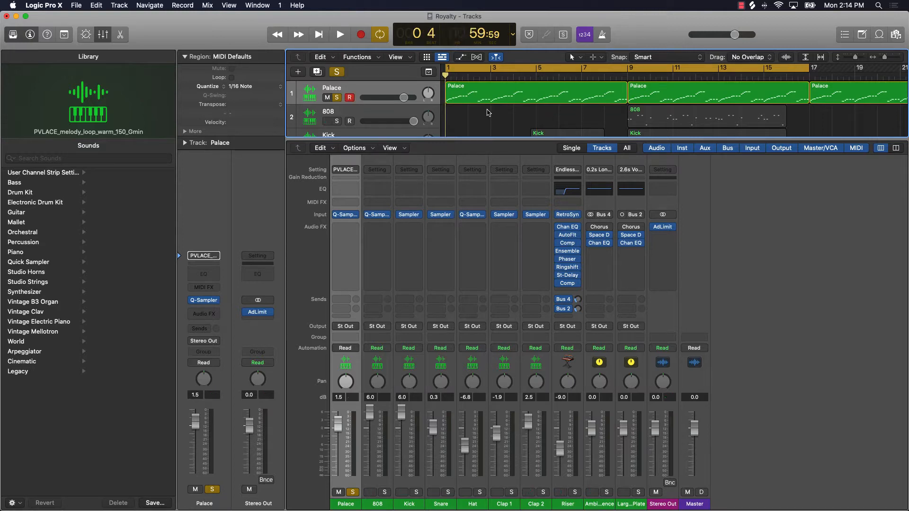
left_click(340, 34)
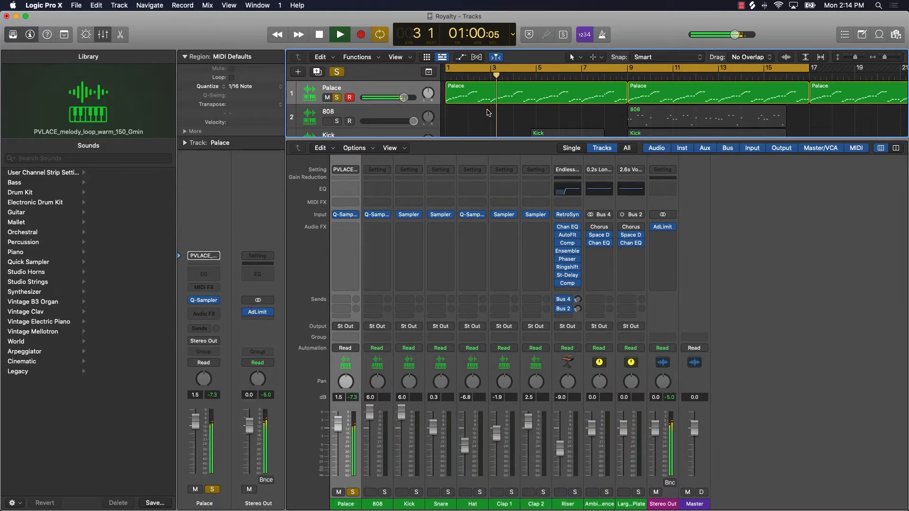
left_click(339, 34)
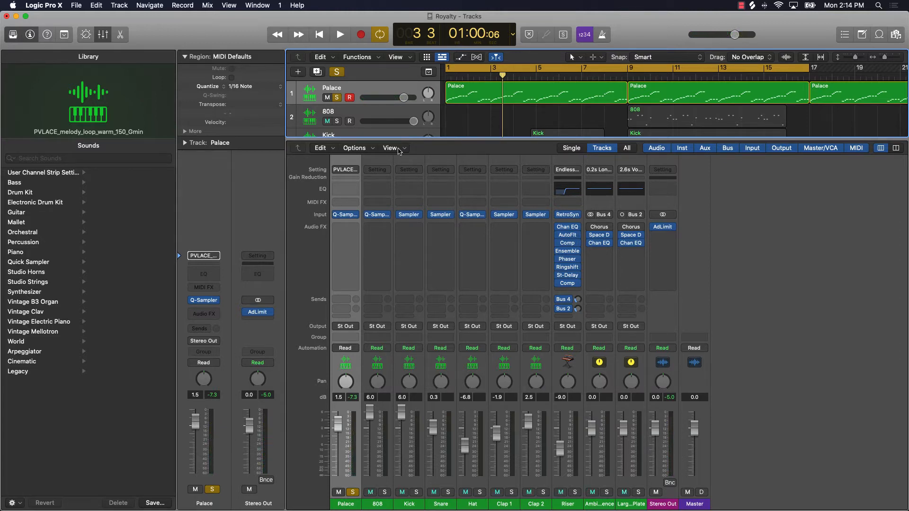
left_click(345, 234)
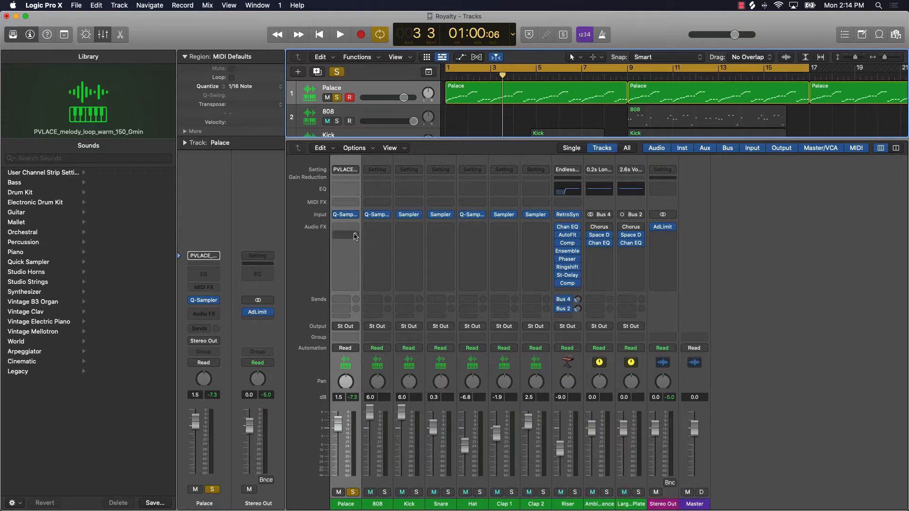
left_click(345, 236)
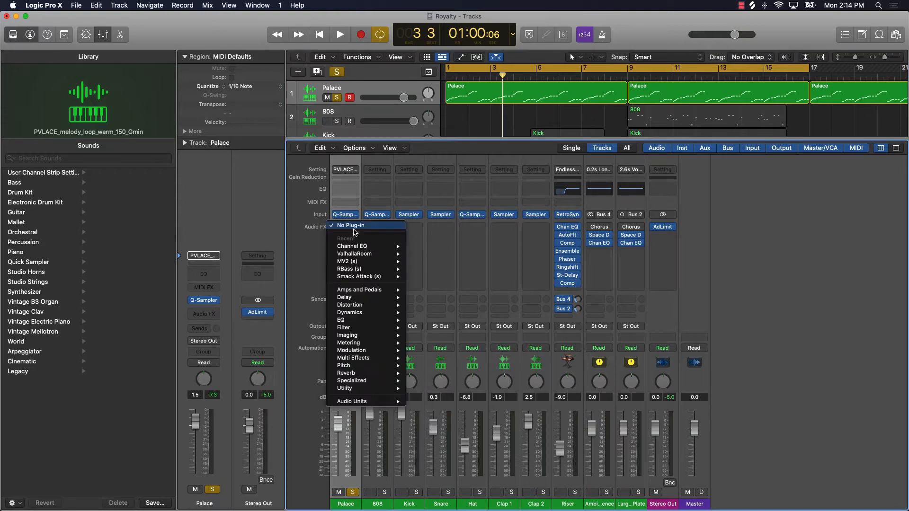
mouse_move(353, 254)
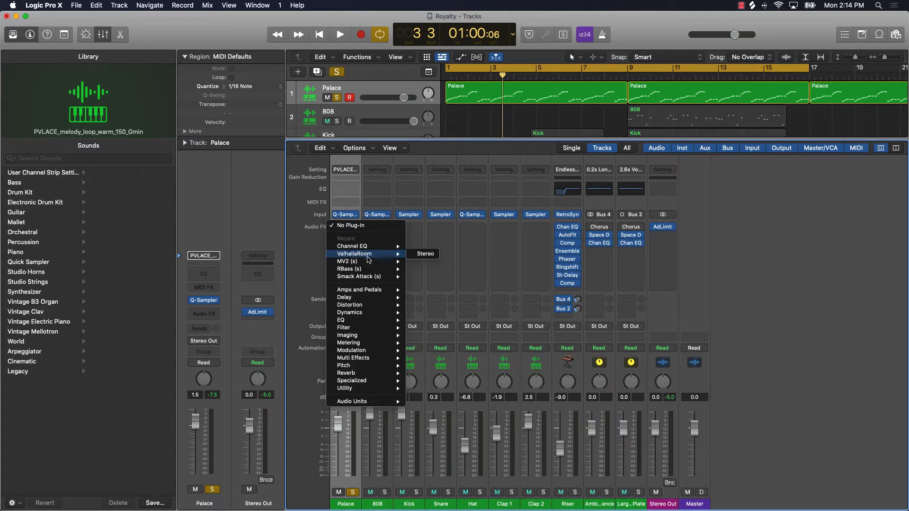
left_click(426, 254)
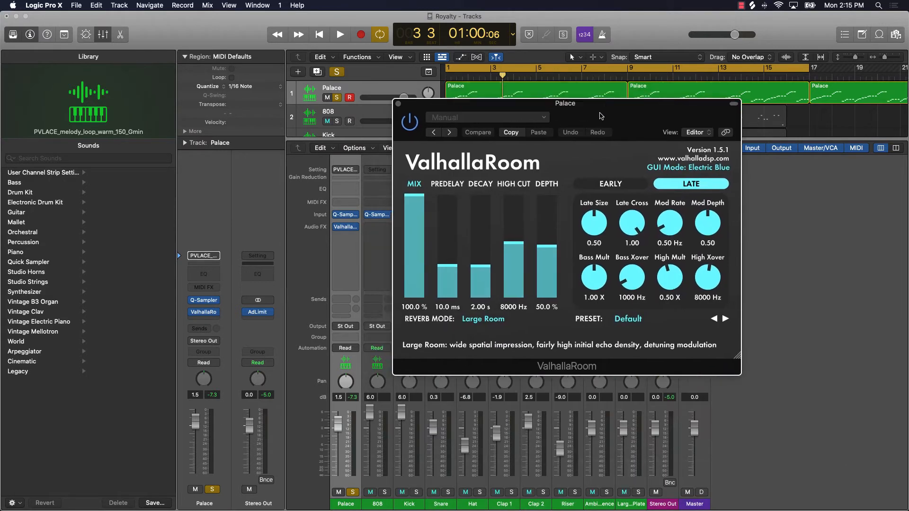
left_click_drag(566, 103, 583, 107)
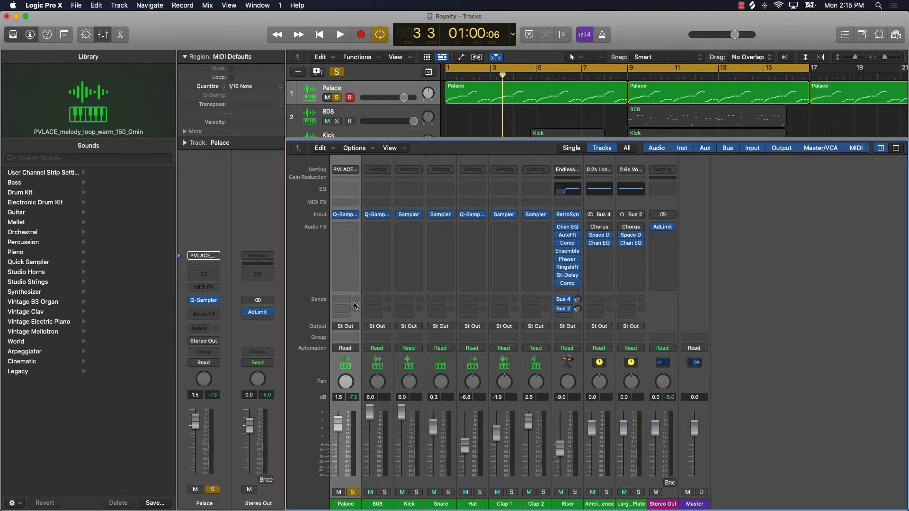
- Bring up the send destination choices for the Palace channel strip
left_click(345, 300)
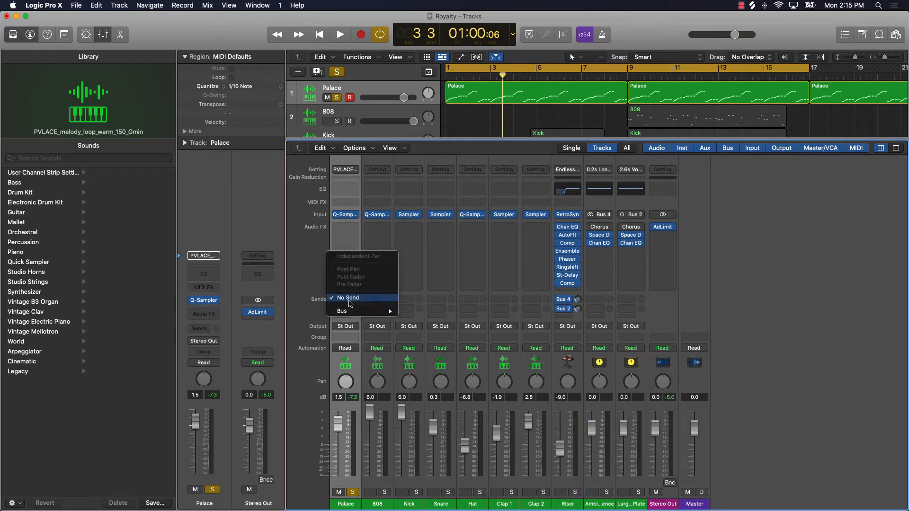
mouse_move(342, 310)
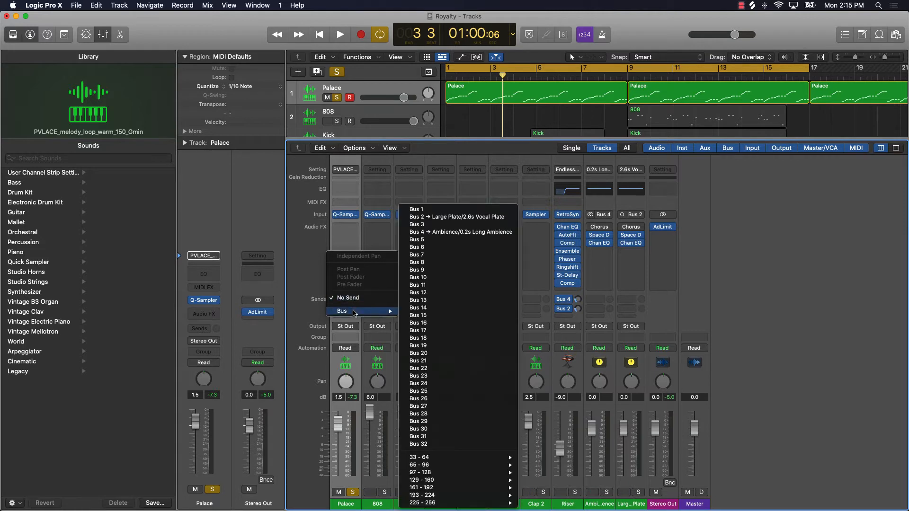
mouse_move(436, 300)
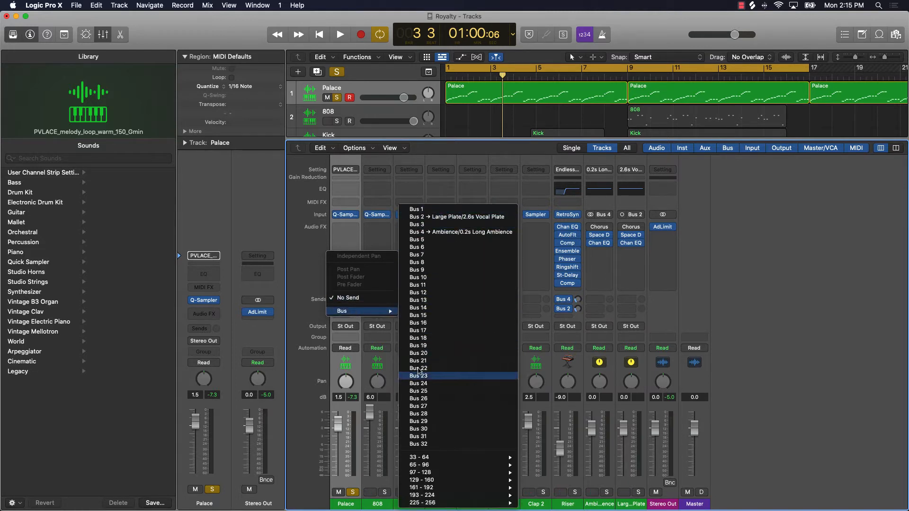
mouse_move(417, 210)
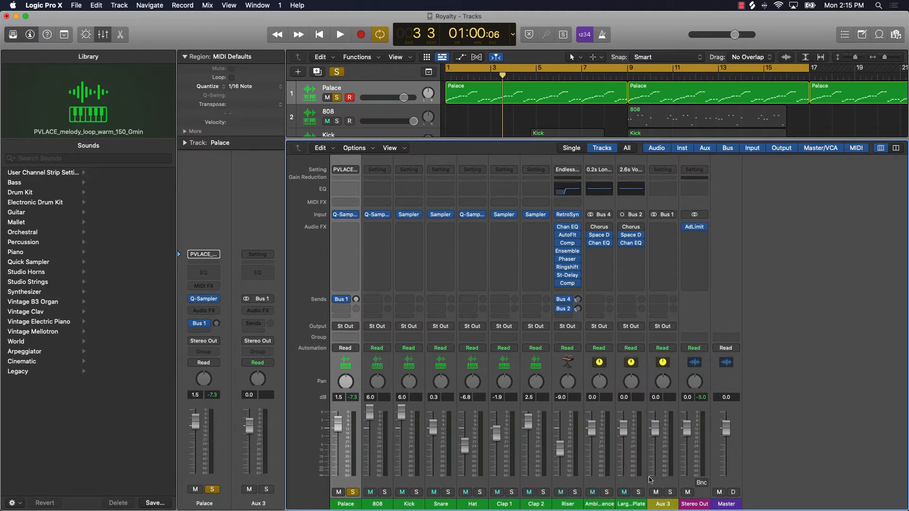
mouse_move(351, 456)
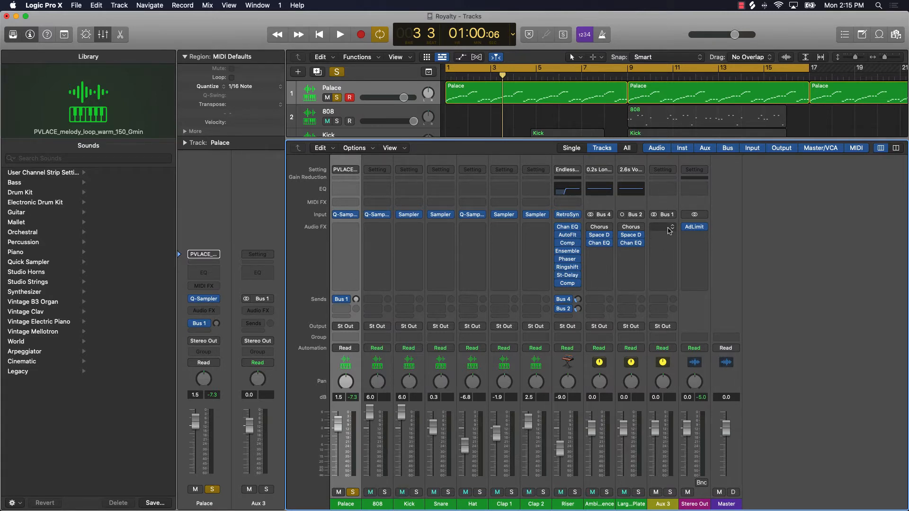
- Load the ValhallaRoom stereo reverb onto the Aux 3 return fed by Palace's Bus 1 send
left_click(694, 227)
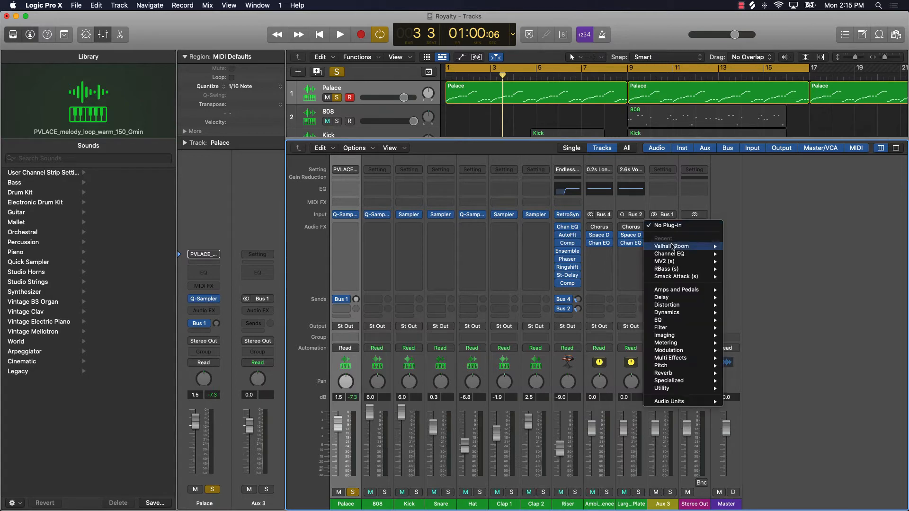
left_click(693, 226)
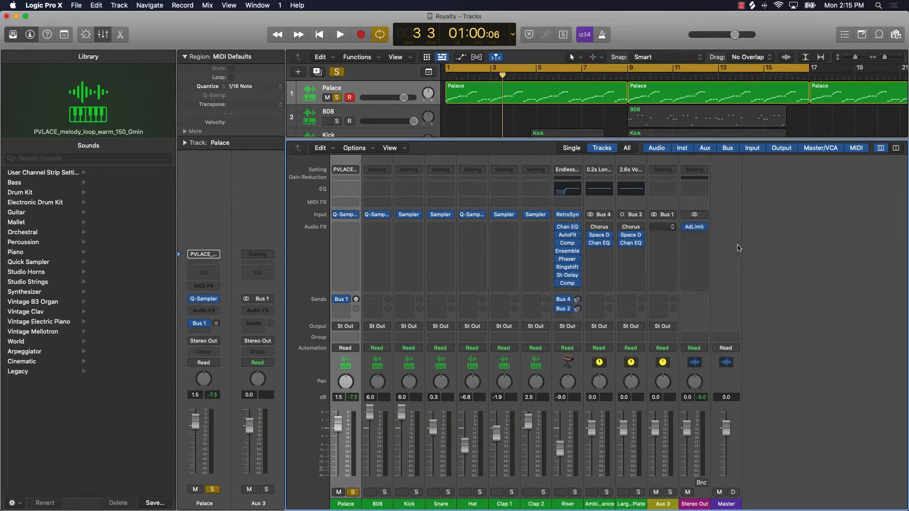
left_click(257, 310)
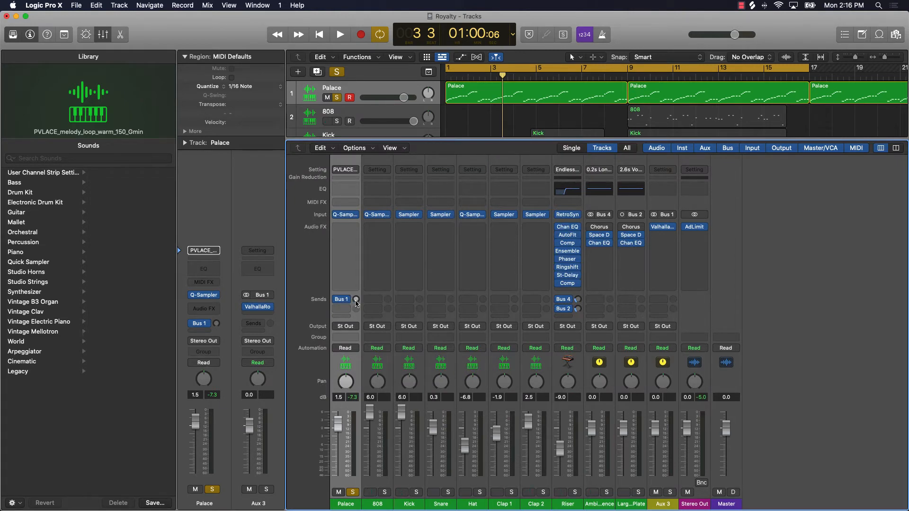
mouse_move(341, 299)
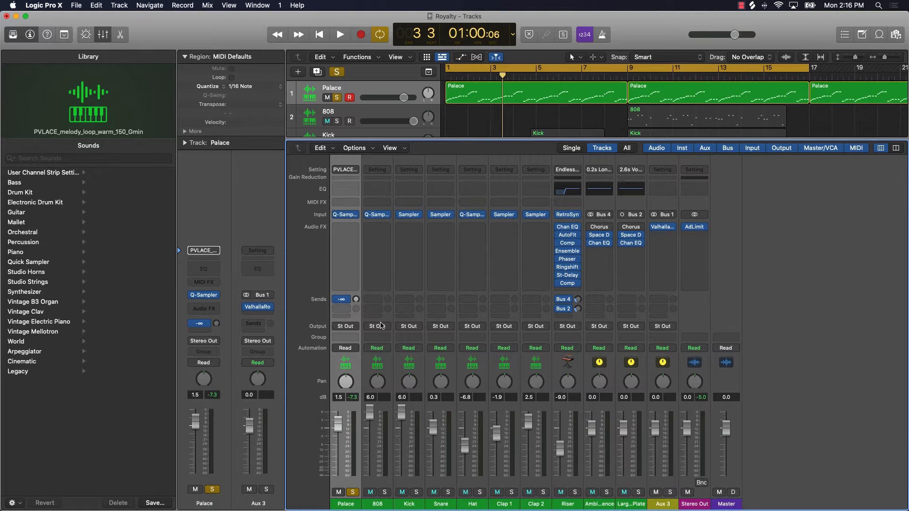
left_click(341, 301)
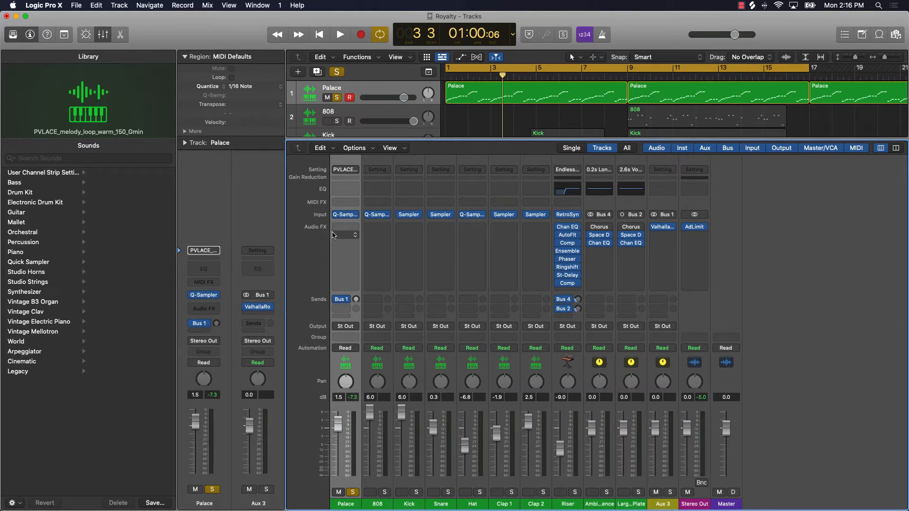
mouse_move(345, 235)
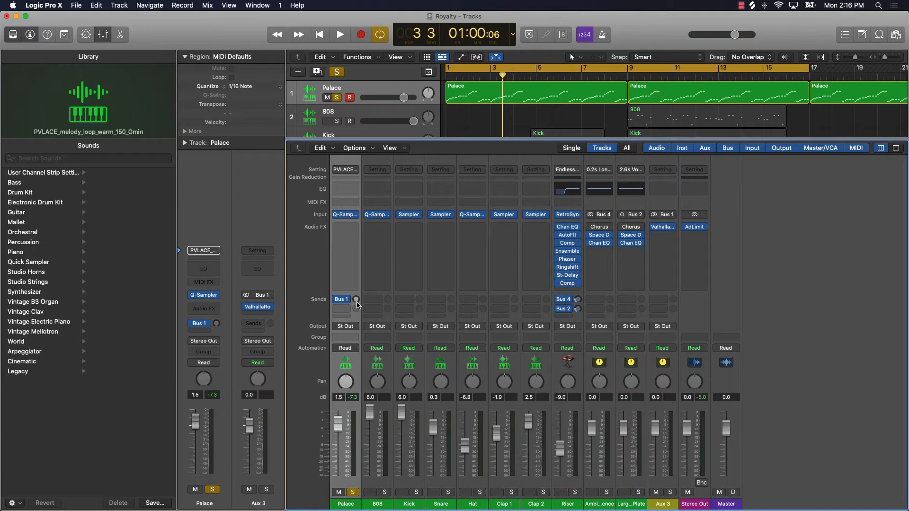
- Raise Palace's Bus 1 send into the reverb, audition it, then unsolo Palace
left_click(340, 34)
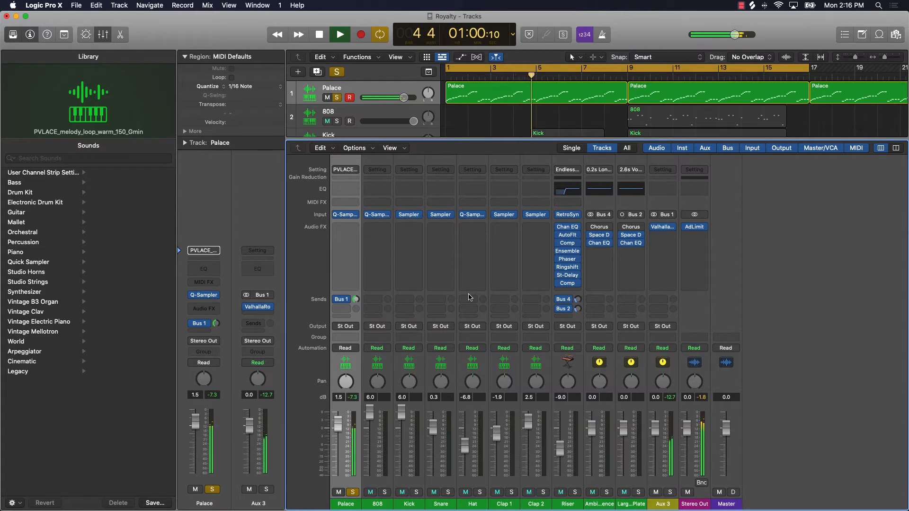
left_click(339, 34)
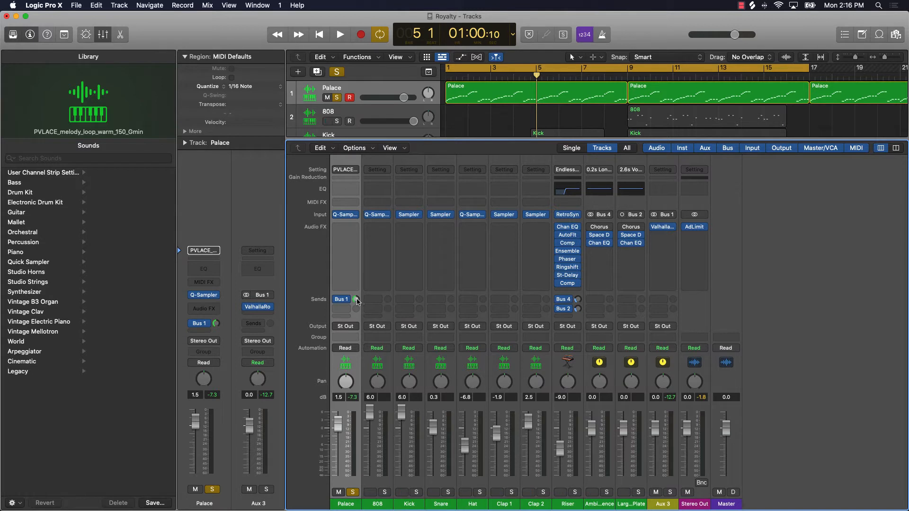
mouse_move(357, 300)
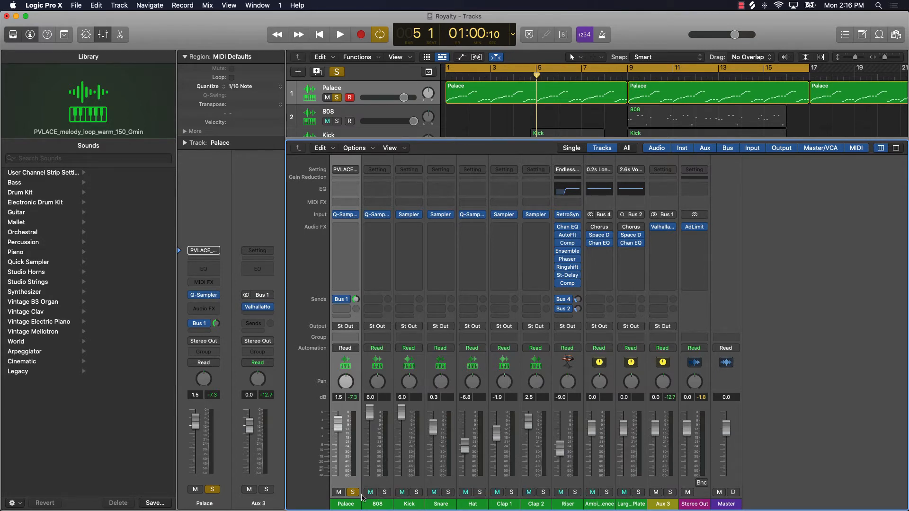
left_click(377, 504)
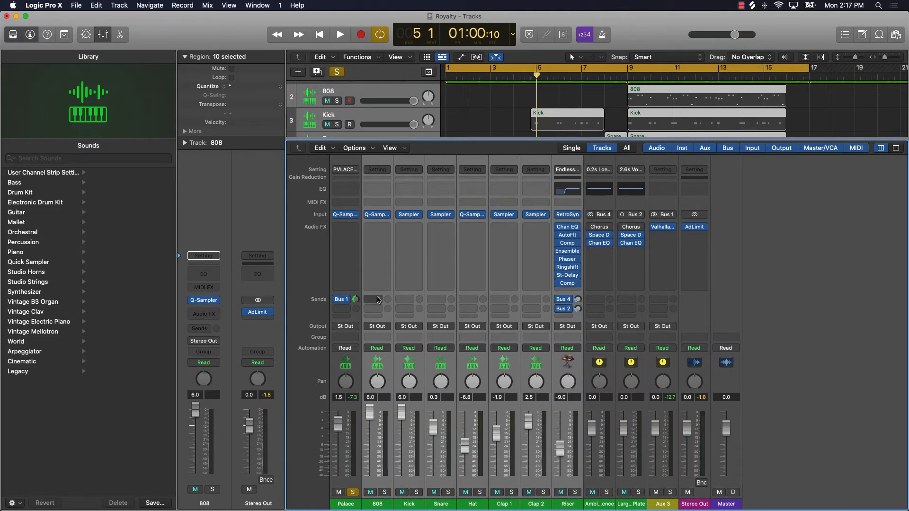
- Send the selected 808, drum, clap and riser tracks to Bus 3, creating Aux 4
left_click(377, 301)
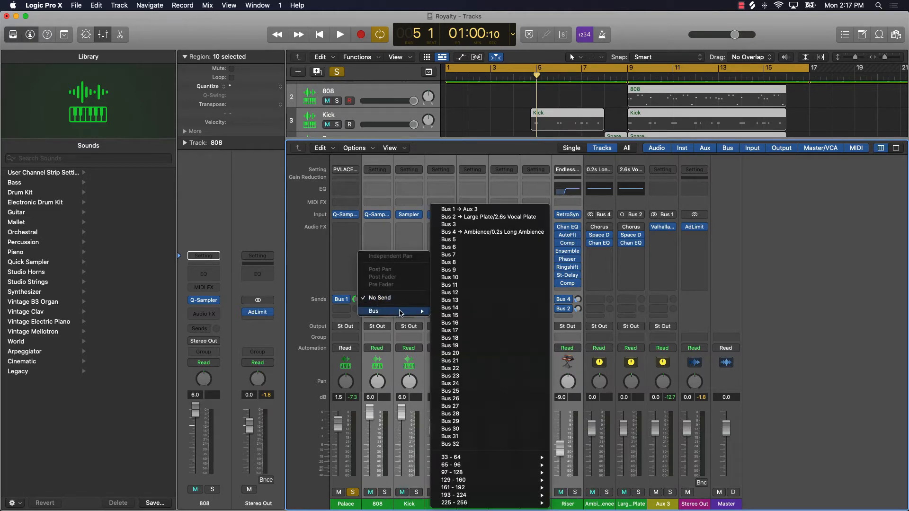
mouse_move(464, 240)
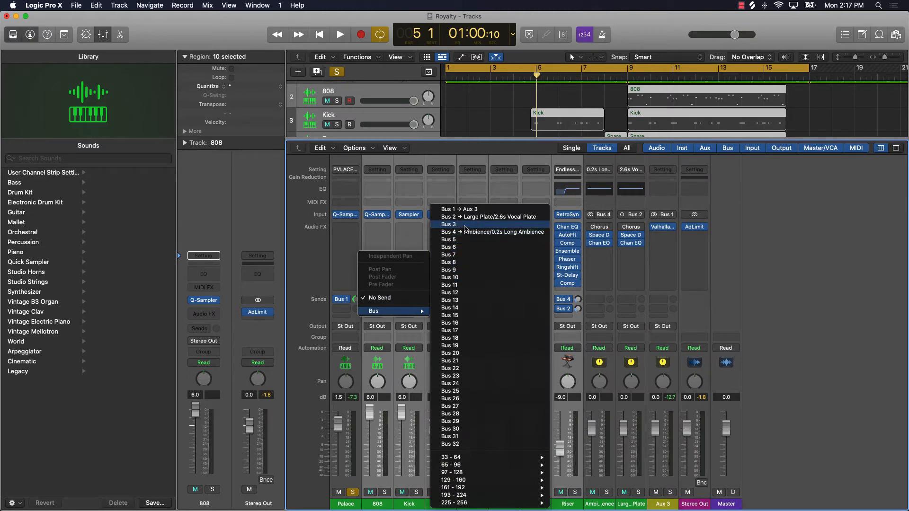
left_click(448, 224)
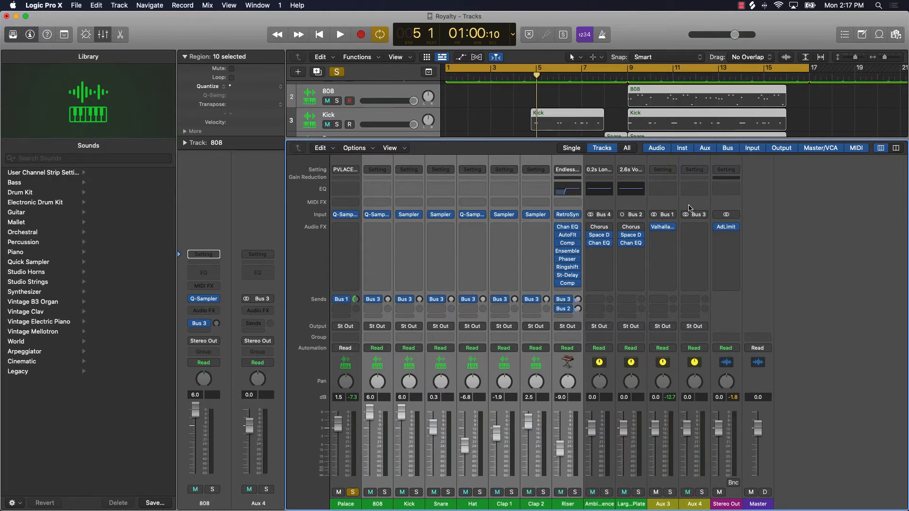
- Insert a Compressor from the Dynamics effects on the Bus 3 Aux 4 return
left_click(726, 226)
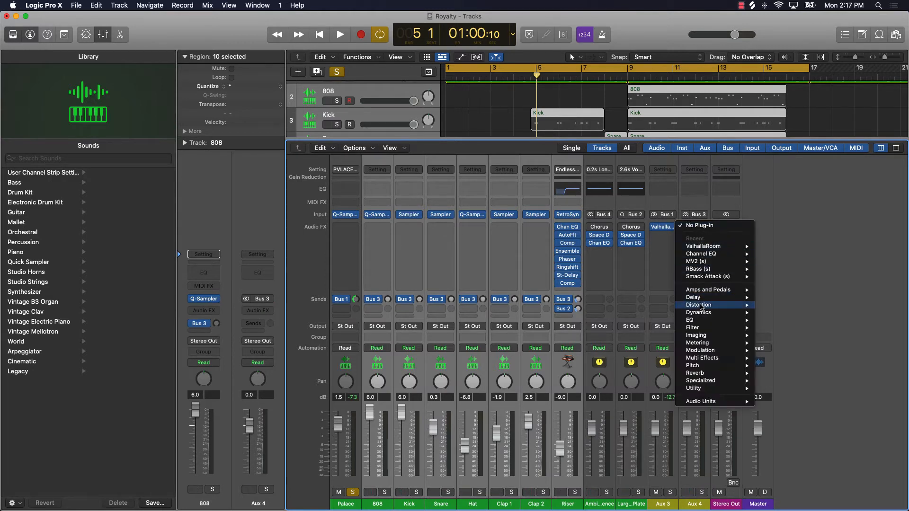
mouse_move(699, 313)
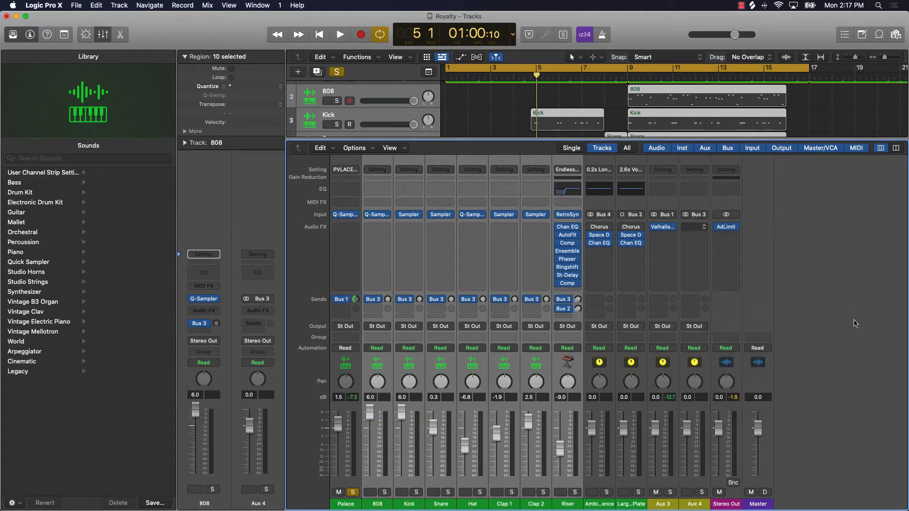
left_click(256, 307)
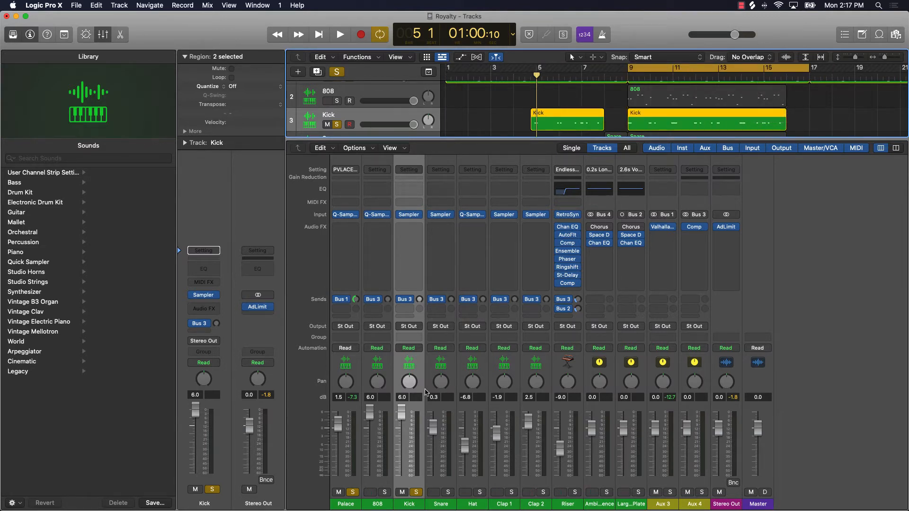
- While playing, set the Bus 3 send levels on Kick, Snare, Hat, 808 and claps, then clear solos
left_click(340, 34)
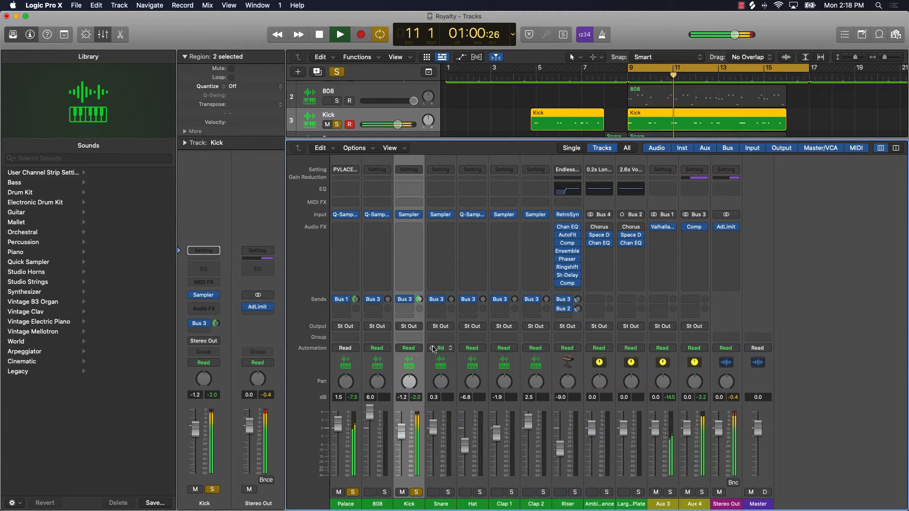
left_click(339, 34)
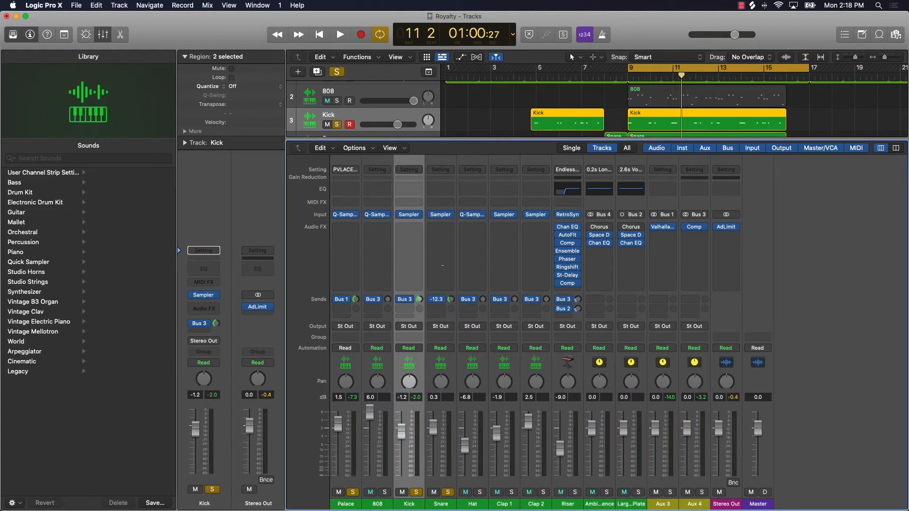
left_click(339, 34)
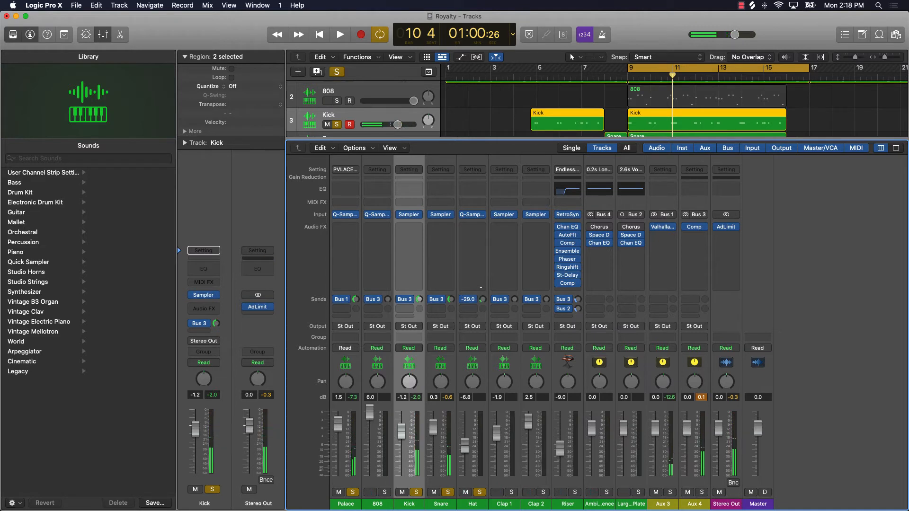
left_click(340, 34)
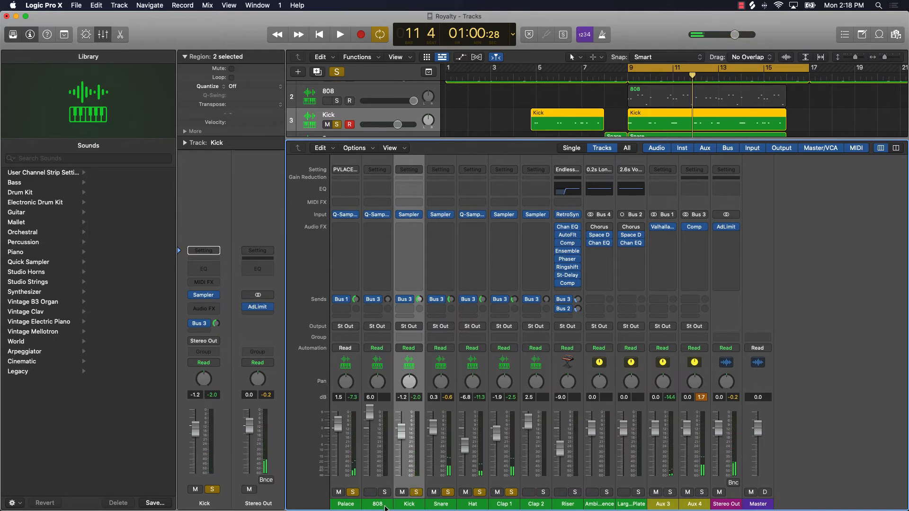
left_click(370, 493)
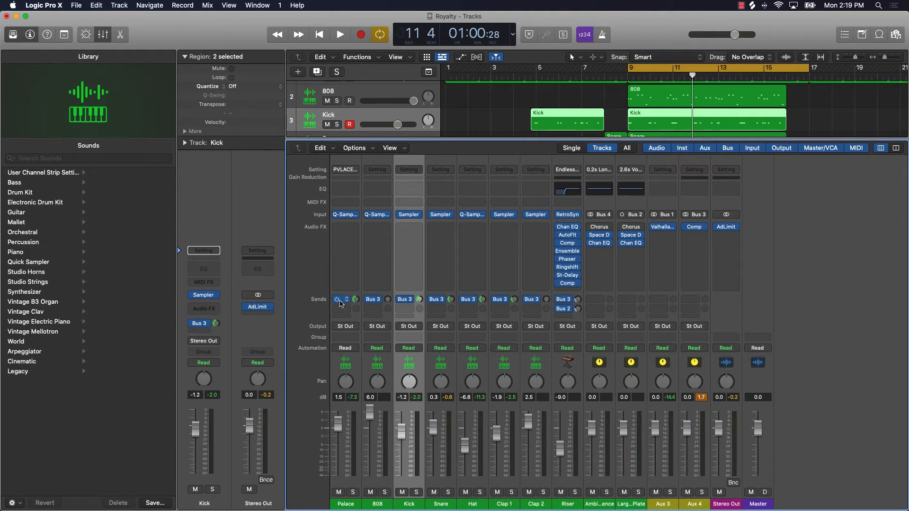
- Add a second Palace send to Bus 5, creating the Aux 5 return
left_click(345, 300)
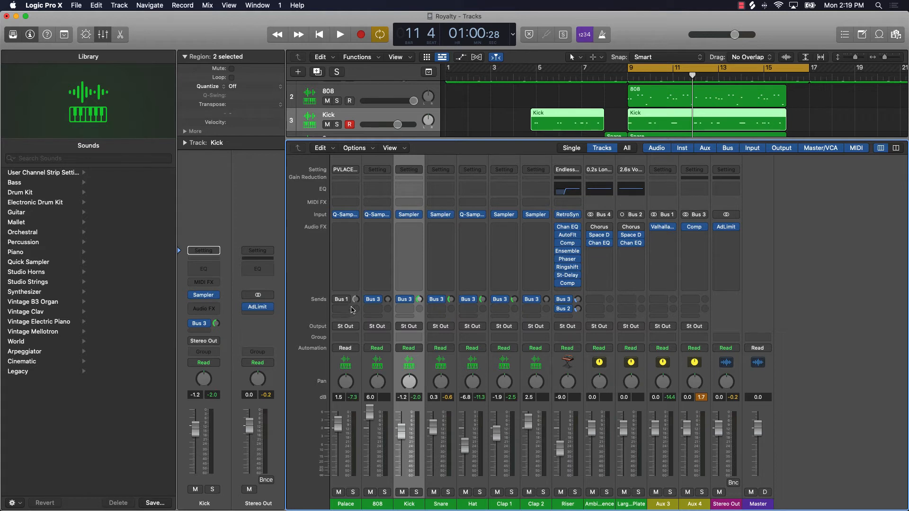
left_click(342, 300)
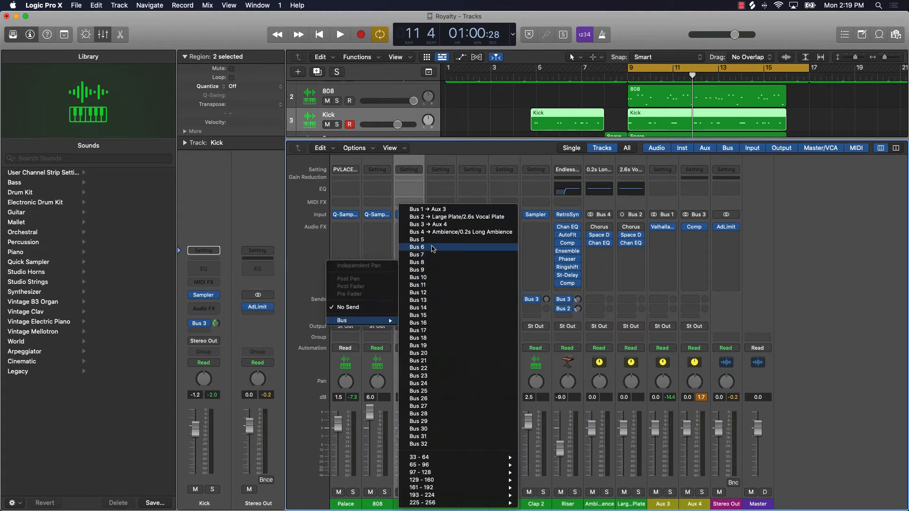
left_click(416, 255)
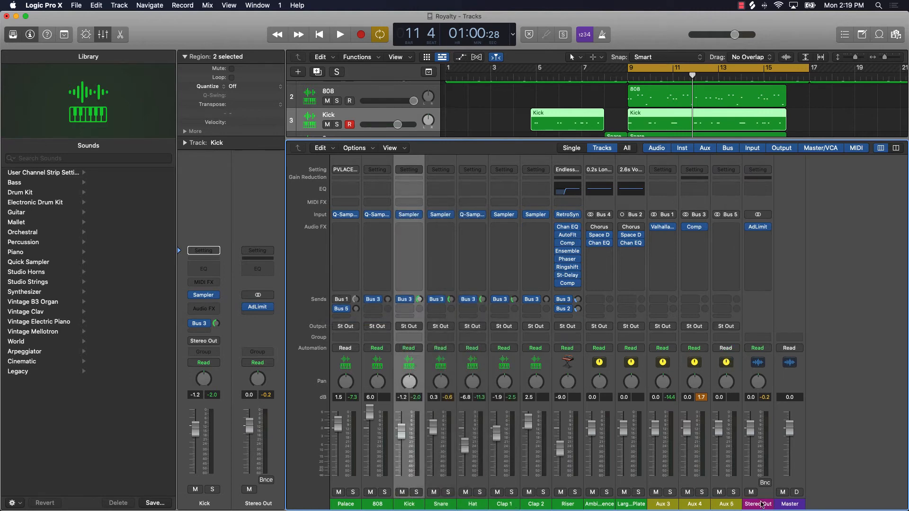
mouse_move(700, 378)
type("Rev")
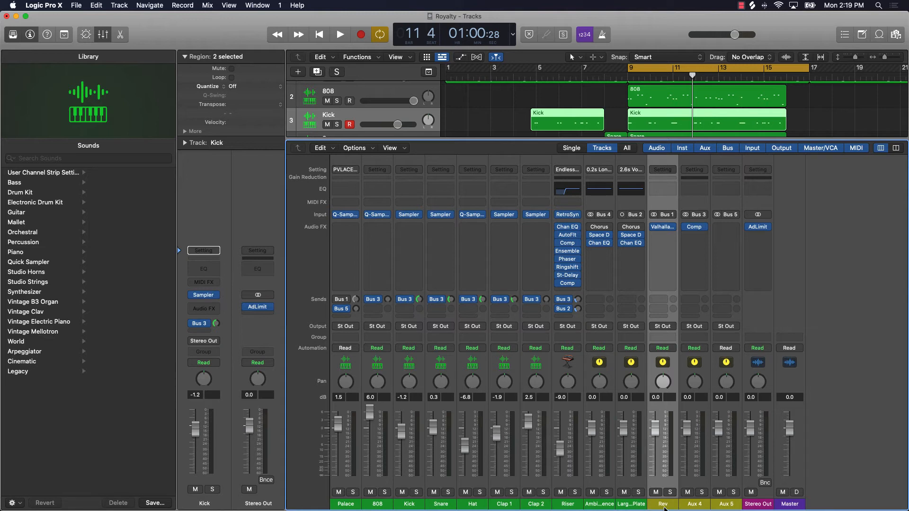
- Name the aux returns Reverb, Comp and Dly, with Waves H-Delay on Dly
double_click(662, 504)
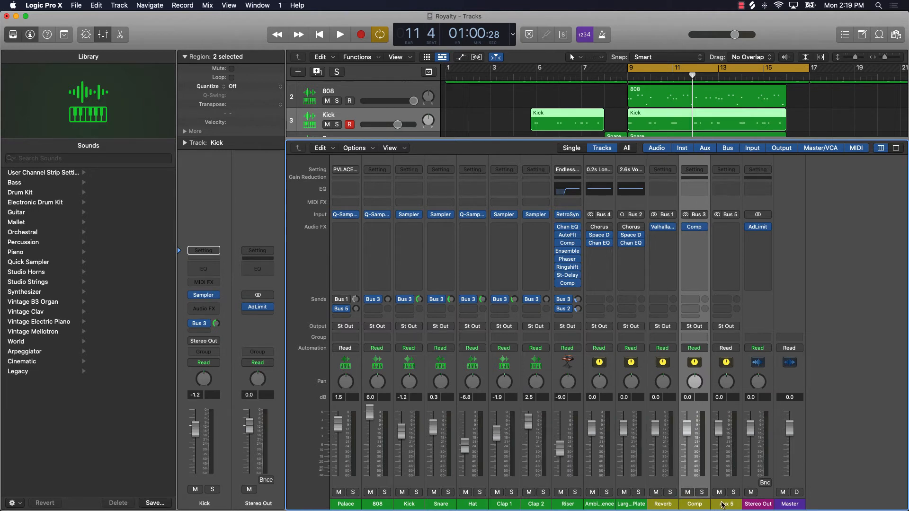
left_click(725, 504)
type("Dly")
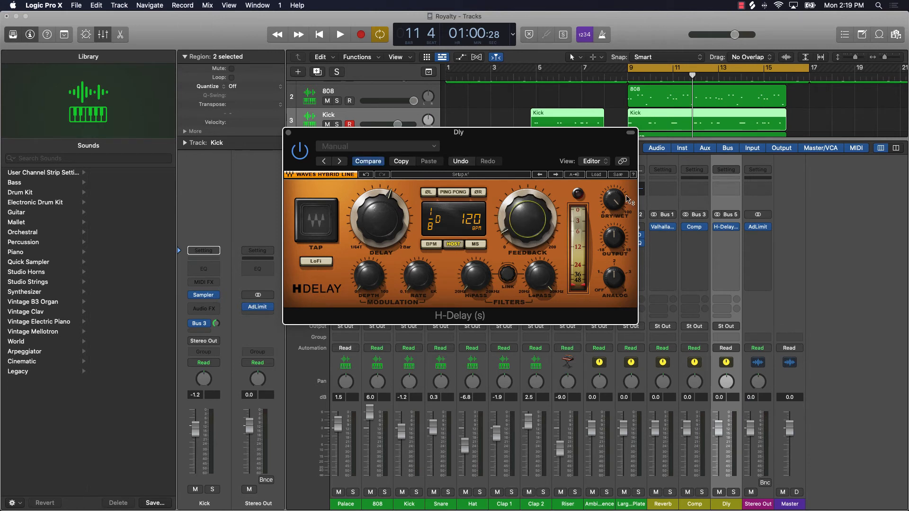
- Turn the H-Delay Dry/Wet knob toward wet on the Dly aux
left_click_drag(612, 199, 614, 198)
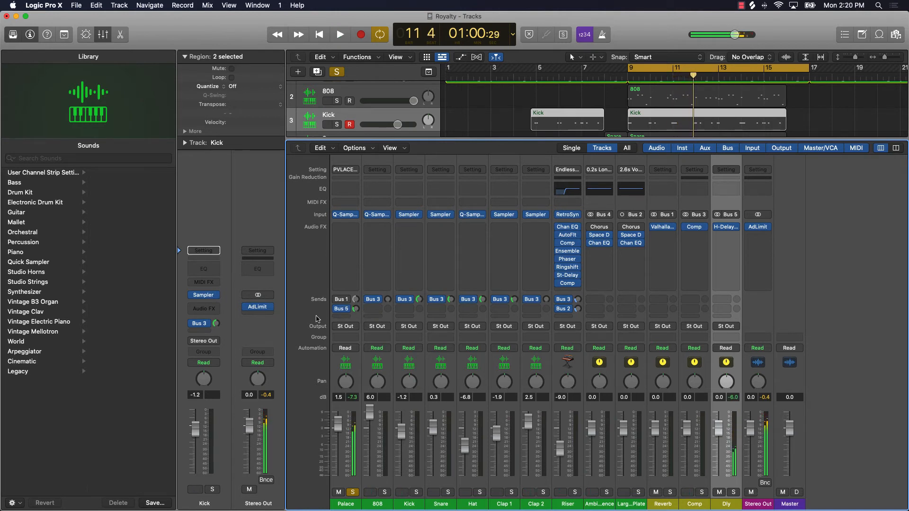
- Solo Clap 1 and add a second send routed to Bus 5 for the Dly aux
left_click(354, 493)
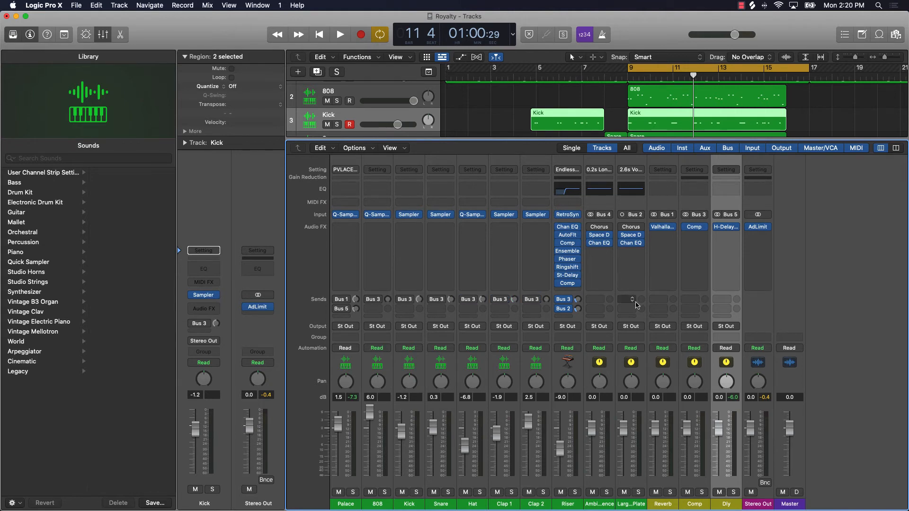
mouse_move(461, 499)
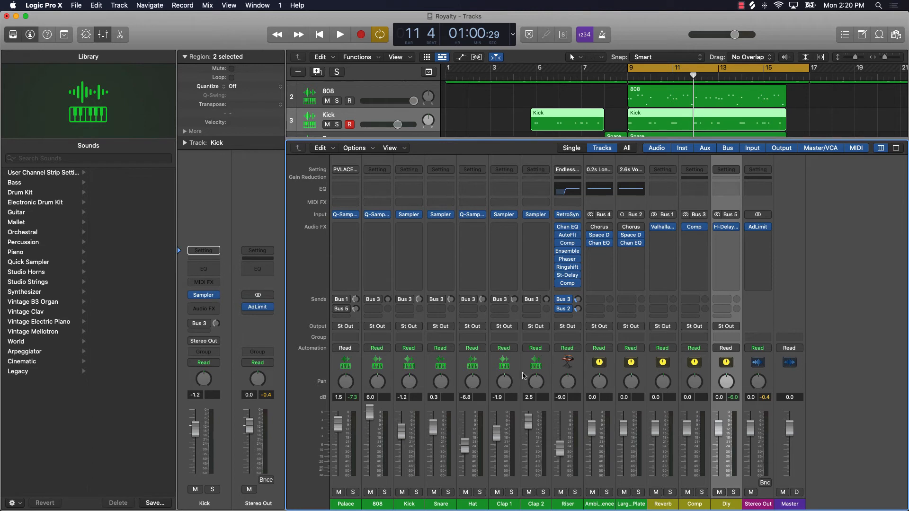
mouse_move(517, 506)
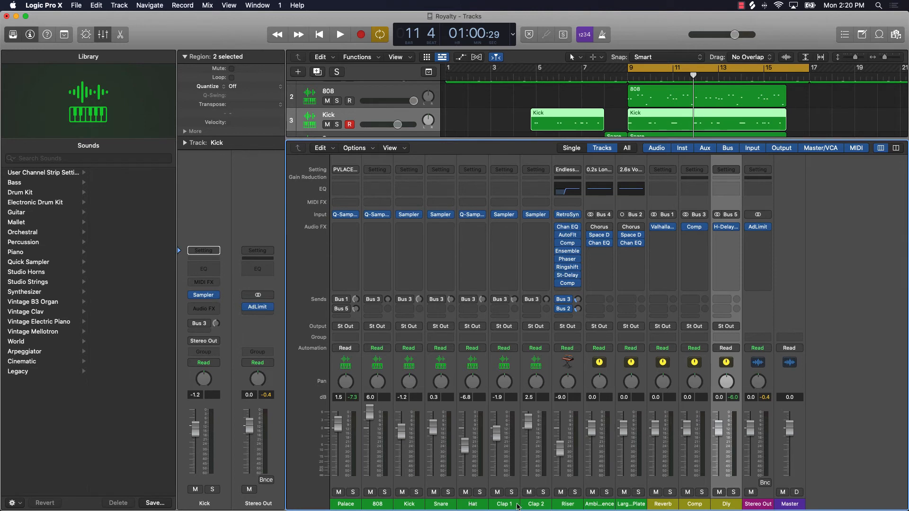
left_click(512, 492)
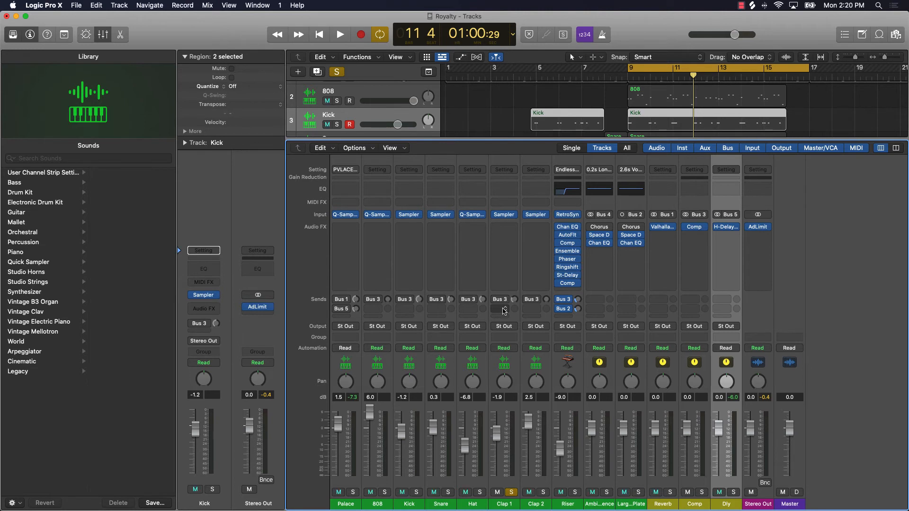
left_click(499, 307)
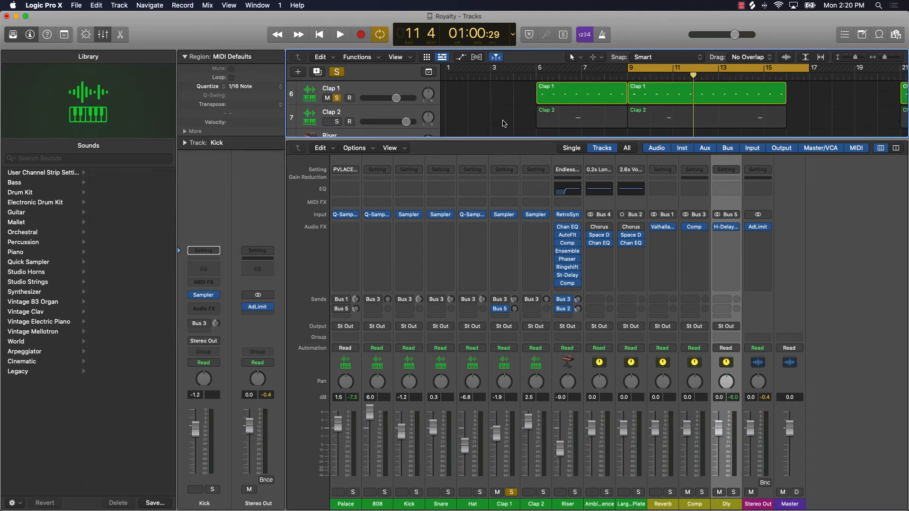
- Turn up Clap 1's Bus 5 send during playback and insert Channel EQ after H-Delay on Dly
left_click(340, 34)
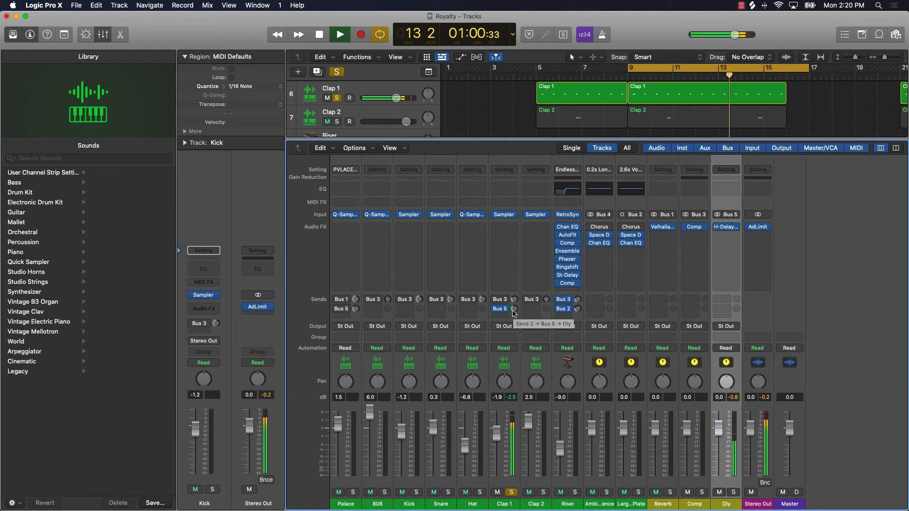
left_click(340, 35)
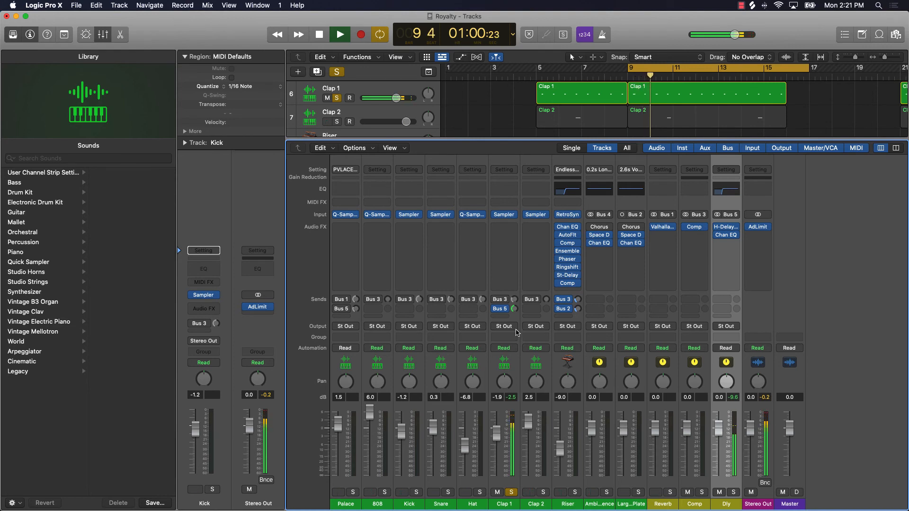
- Solo Palace, play it, and set its Bus 5 send to about -7.4 dB
left_click(339, 34)
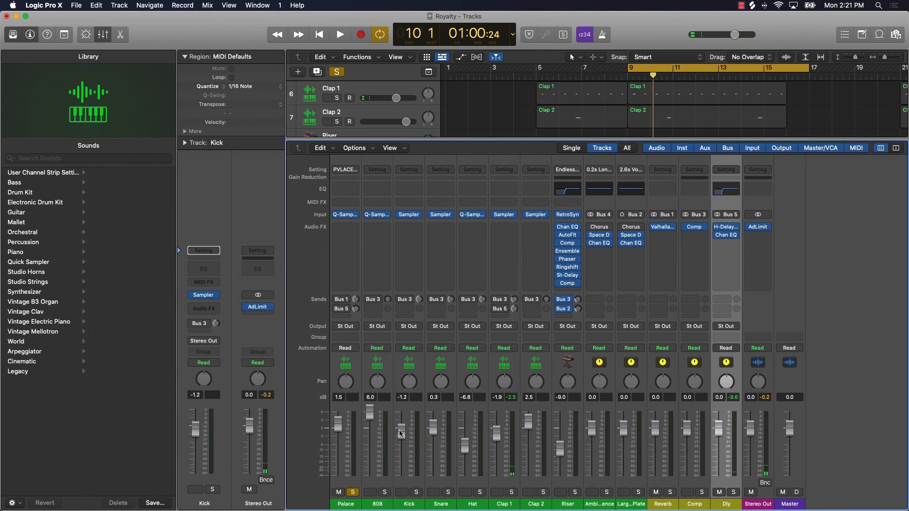
left_click(341, 309)
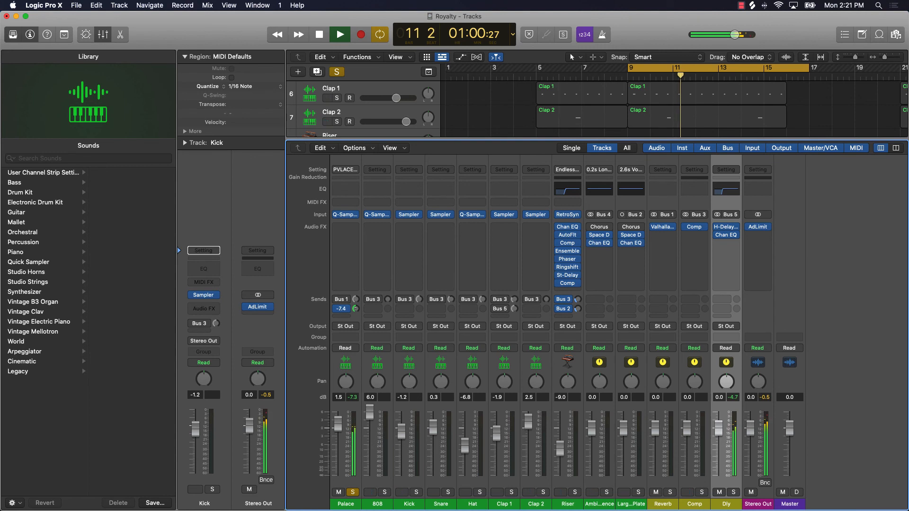
left_click(339, 34)
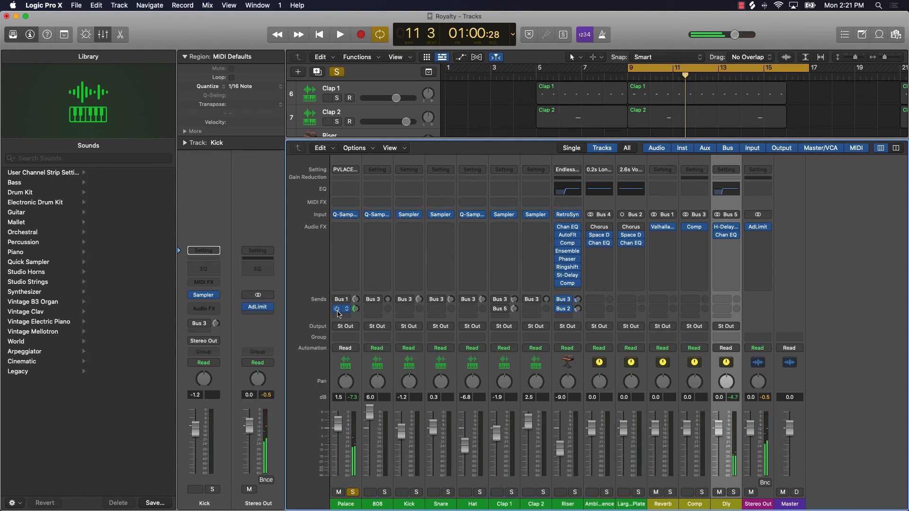